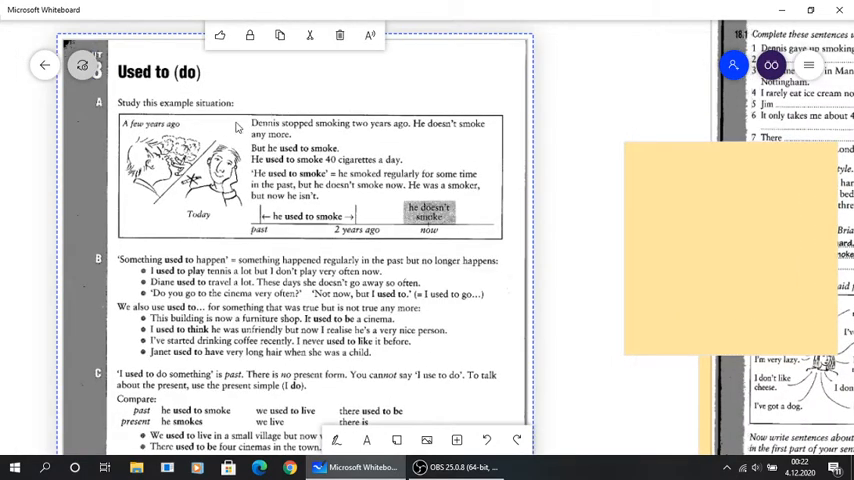
mouse_move(390, 132)
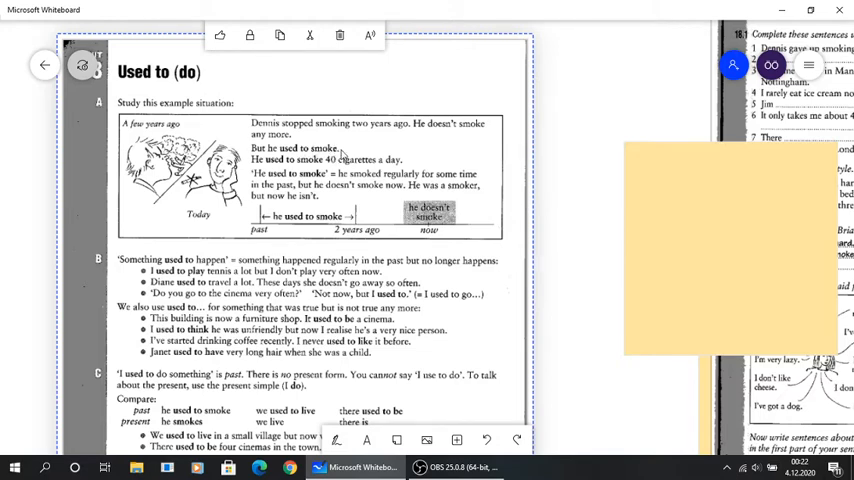
mouse_move(324, 160)
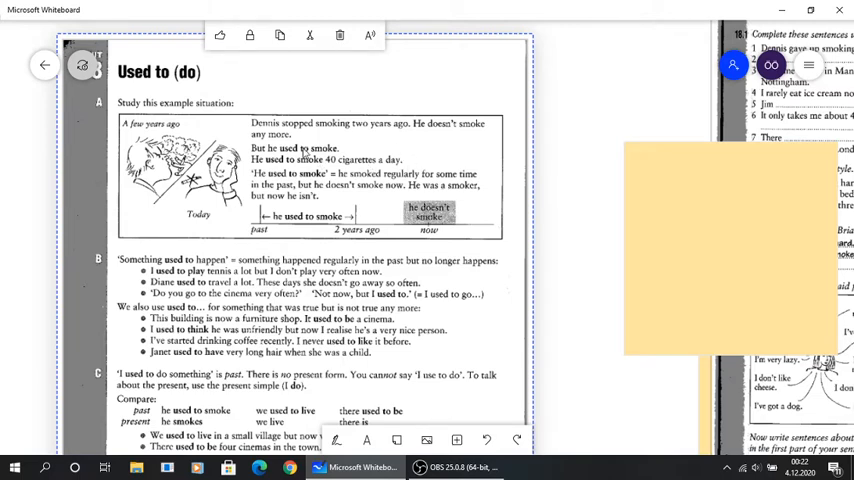
mouse_move(322, 170)
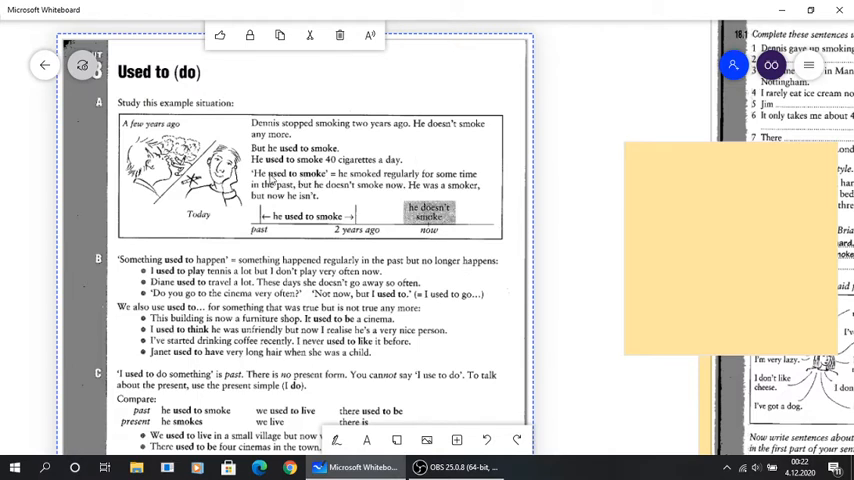
mouse_move(416, 184)
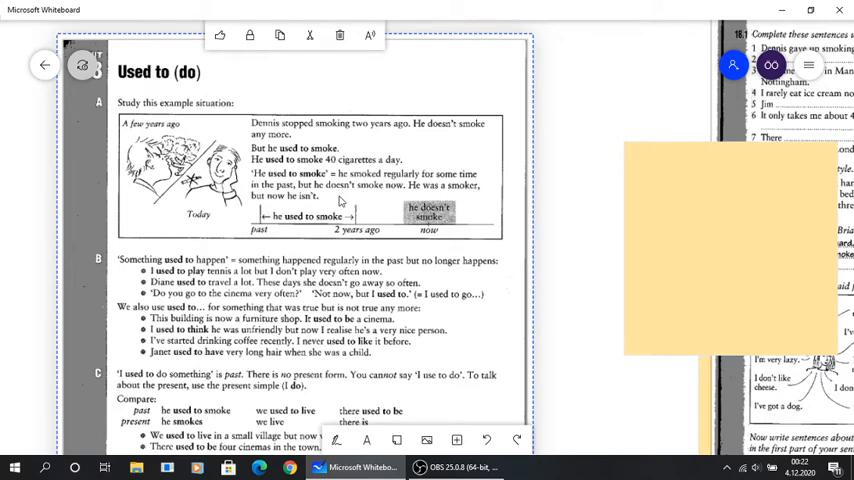
Scroll the Used to (do) page down to reveal the question and negative forms section.
scroll("down", 3)
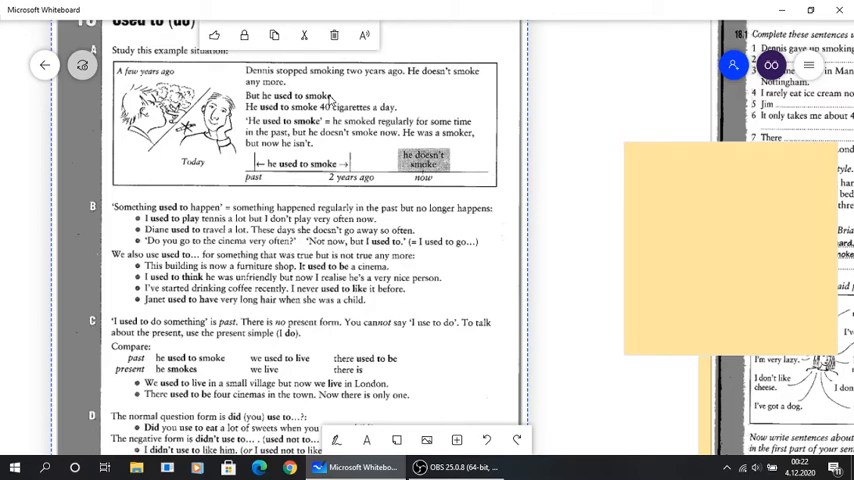
mouse_move(272, 176)
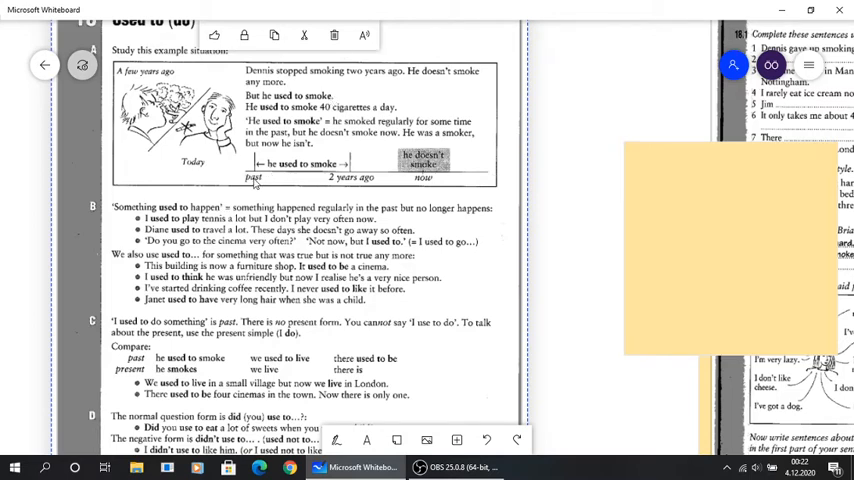
mouse_move(322, 170)
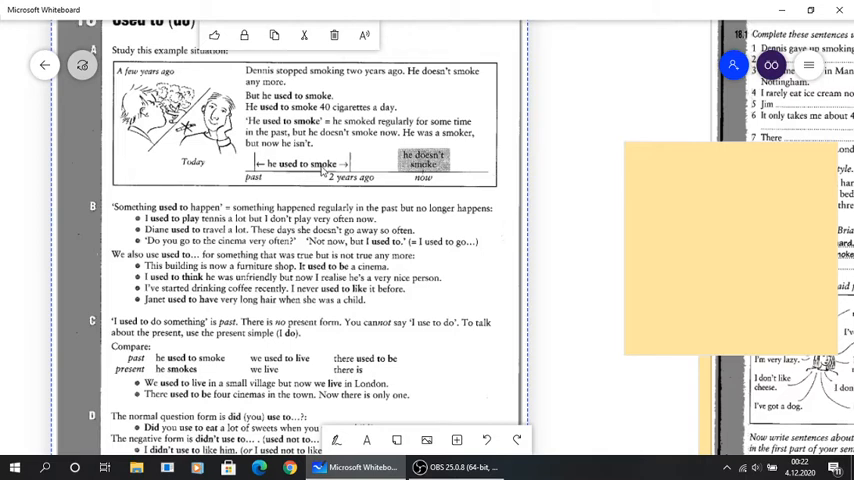
mouse_move(304, 182)
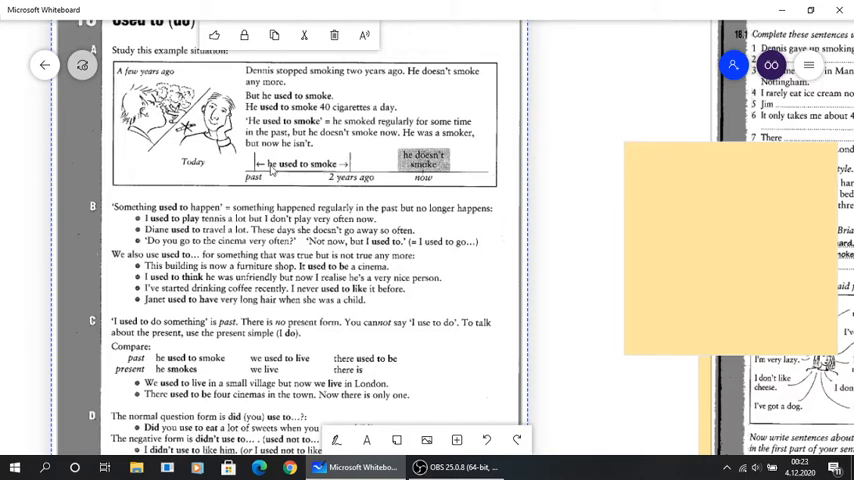
mouse_move(466, 184)
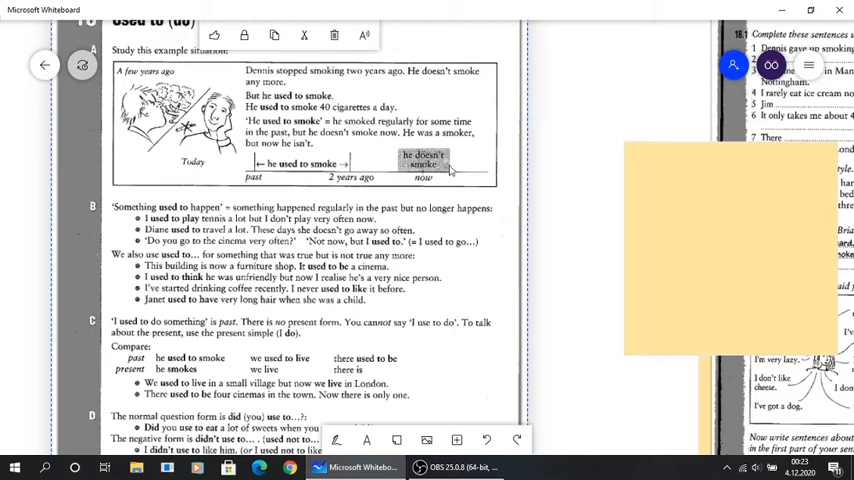
mouse_move(450, 168)
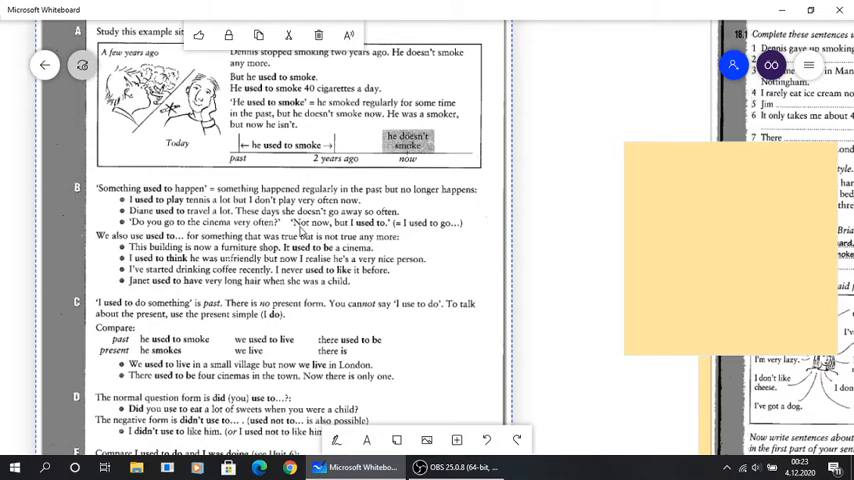
mouse_move(398, 224)
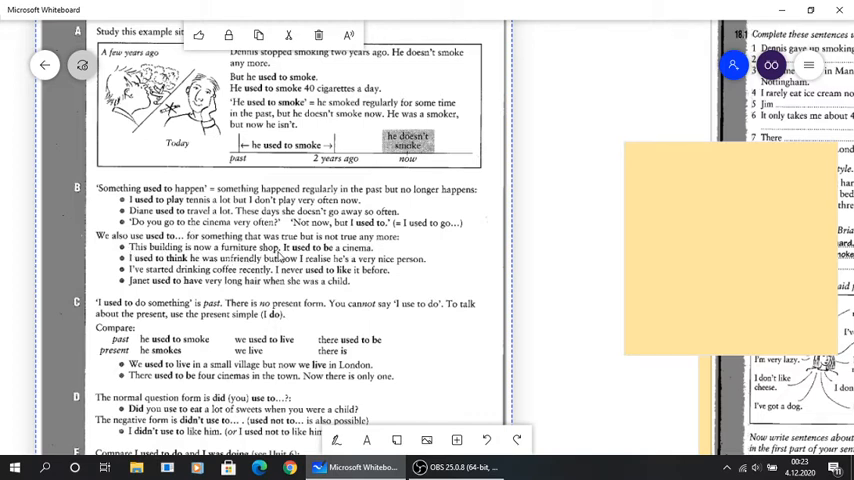
mouse_move(376, 264)
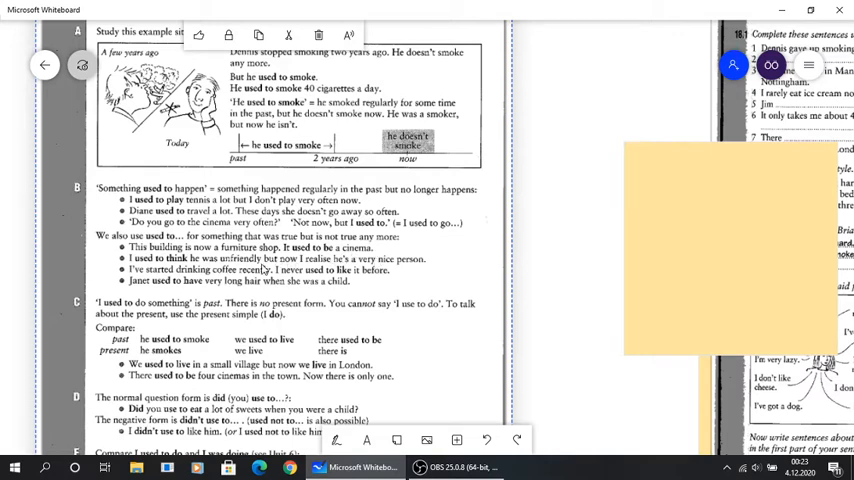
mouse_move(256, 258)
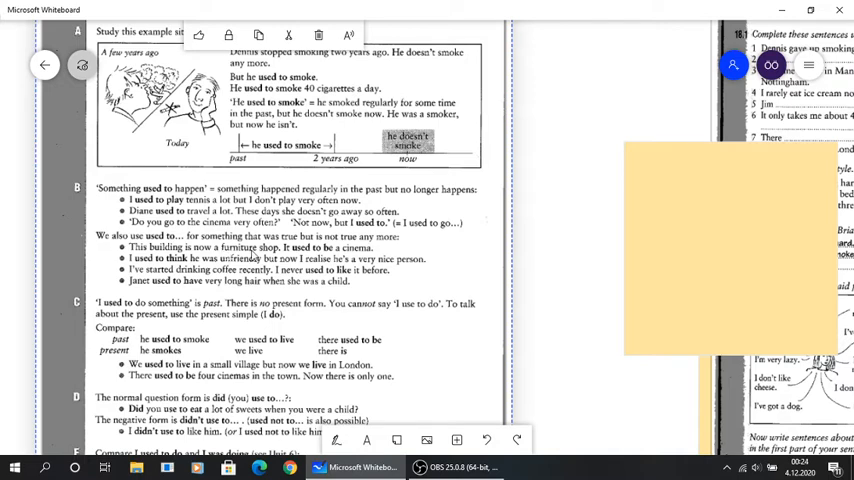
mouse_move(256, 258)
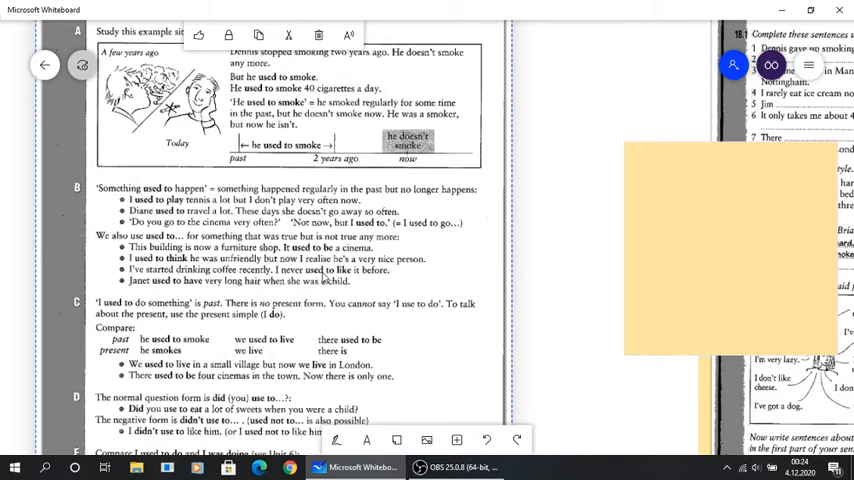
mouse_move(370, 282)
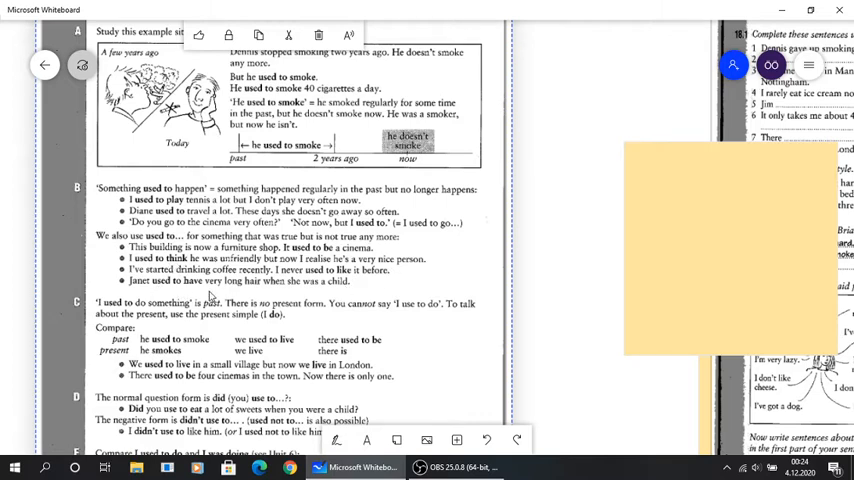
mouse_move(340, 290)
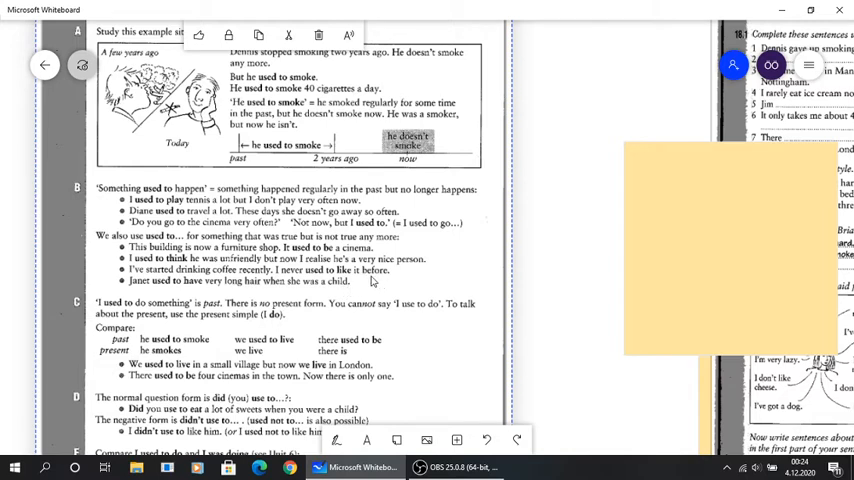
mouse_move(392, 298)
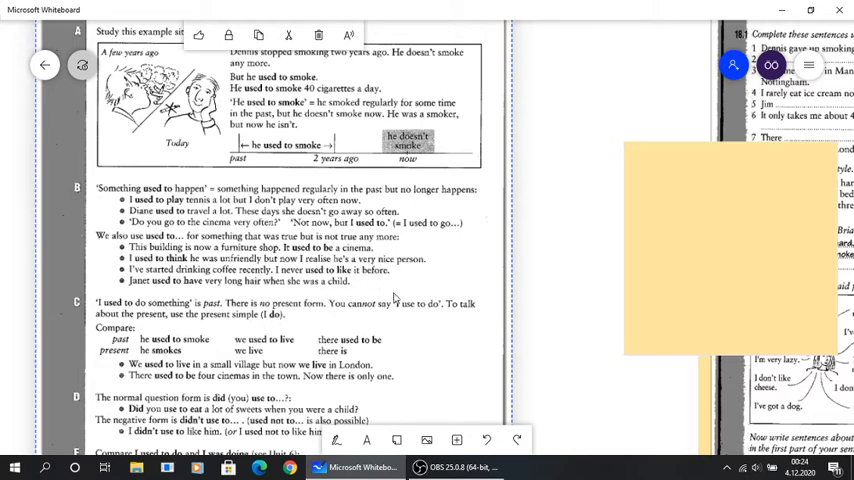
Scroll further down to show sections D and E contrasting used to do with was doing.
scroll("down", 3)
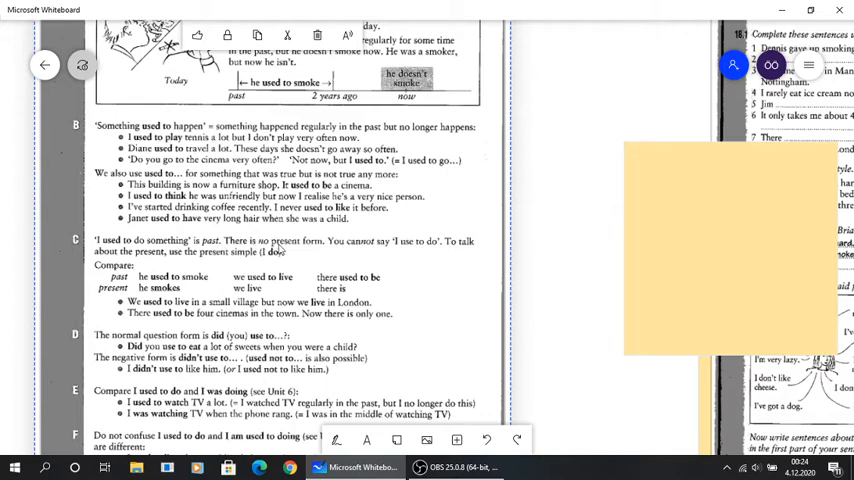
mouse_move(296, 254)
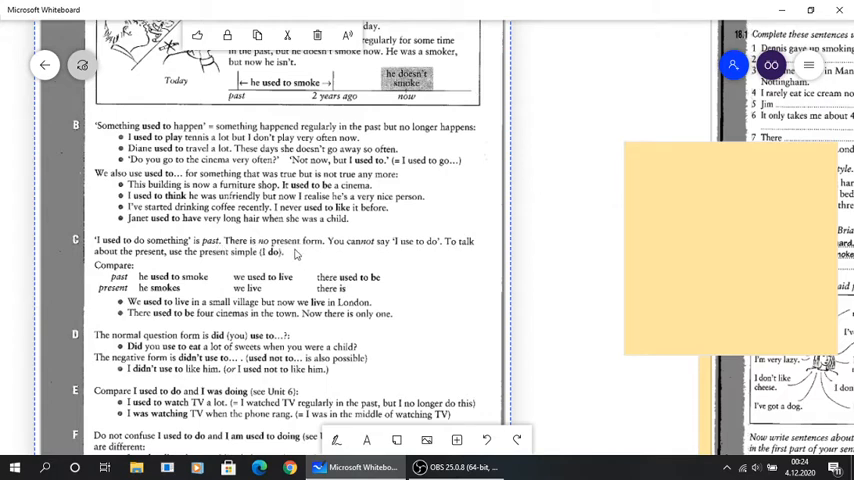
mouse_move(96, 236)
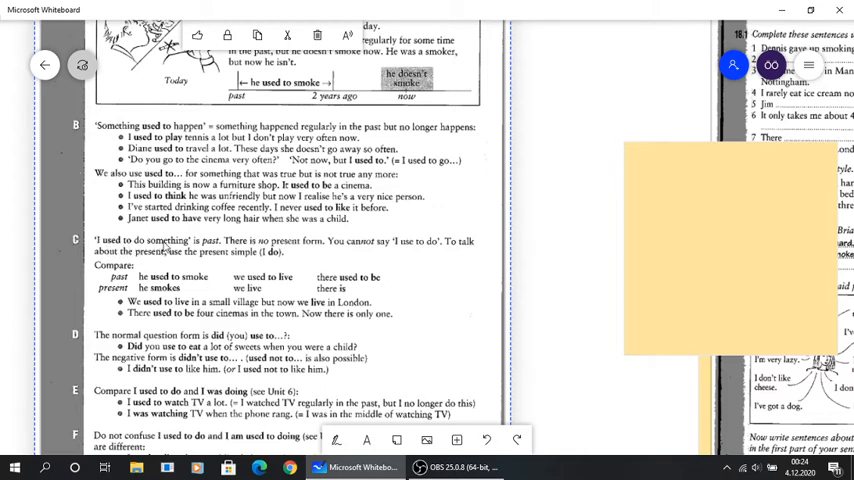
mouse_move(416, 246)
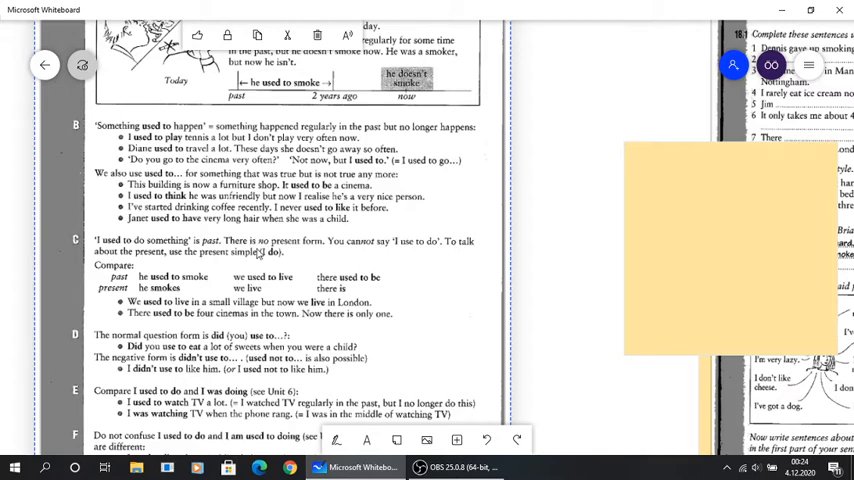
mouse_move(140, 290)
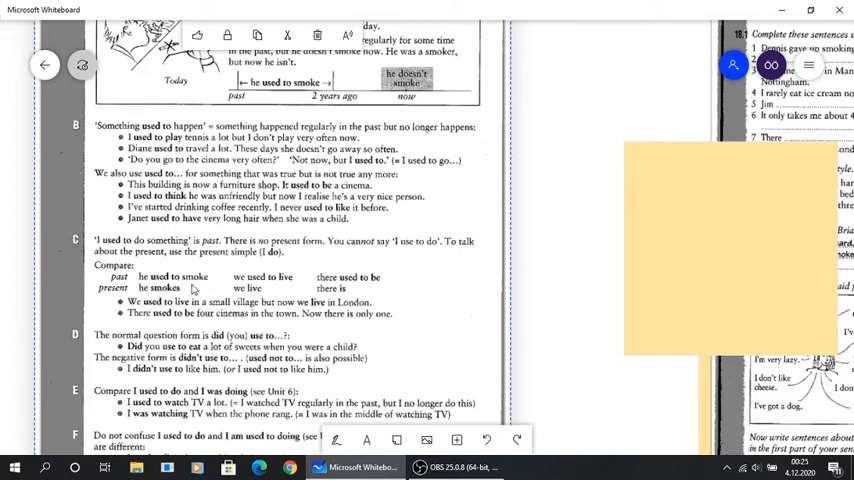
mouse_move(308, 288)
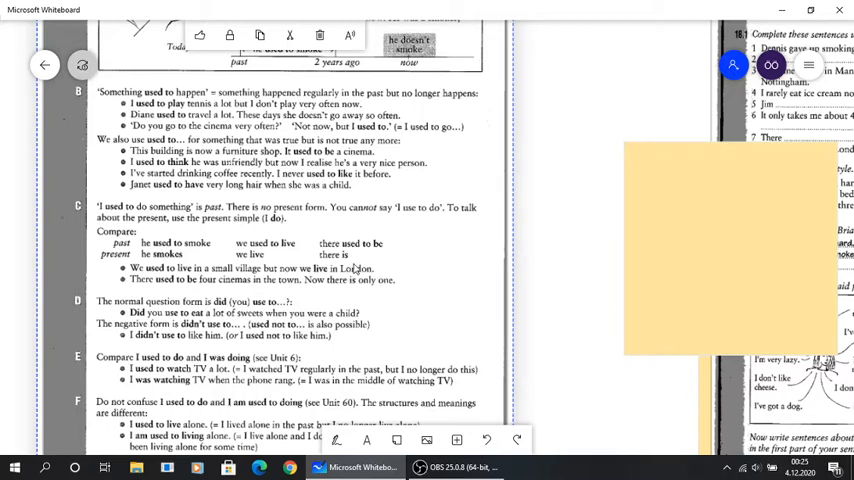
mouse_move(216, 300)
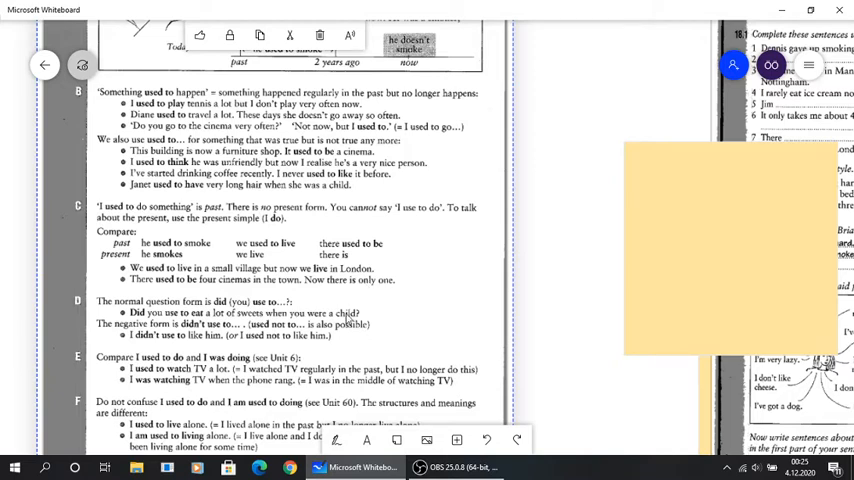
scroll("down", 3)
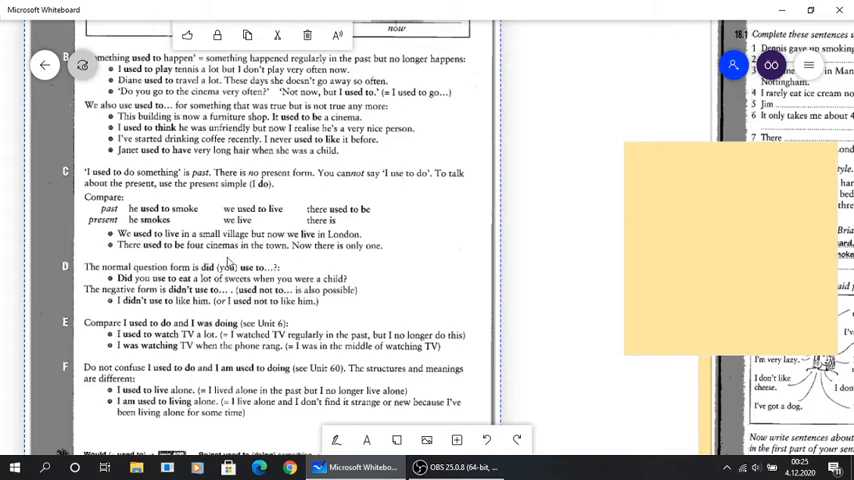
mouse_move(218, 276)
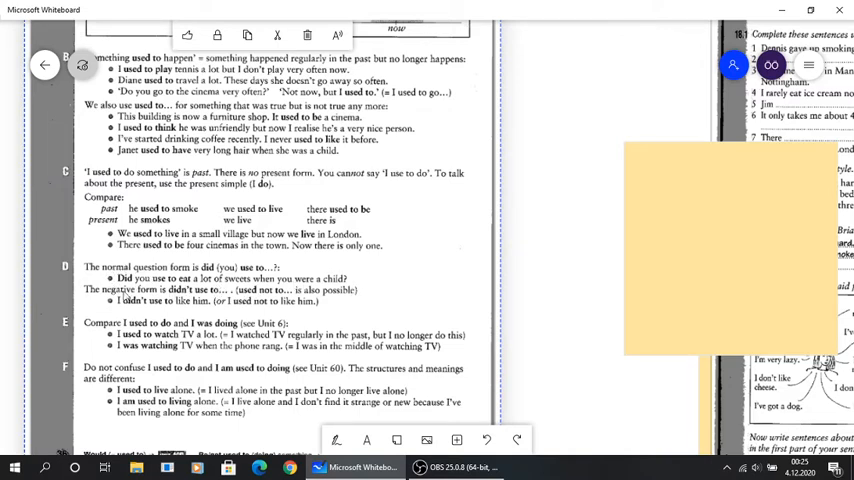
mouse_move(164, 290)
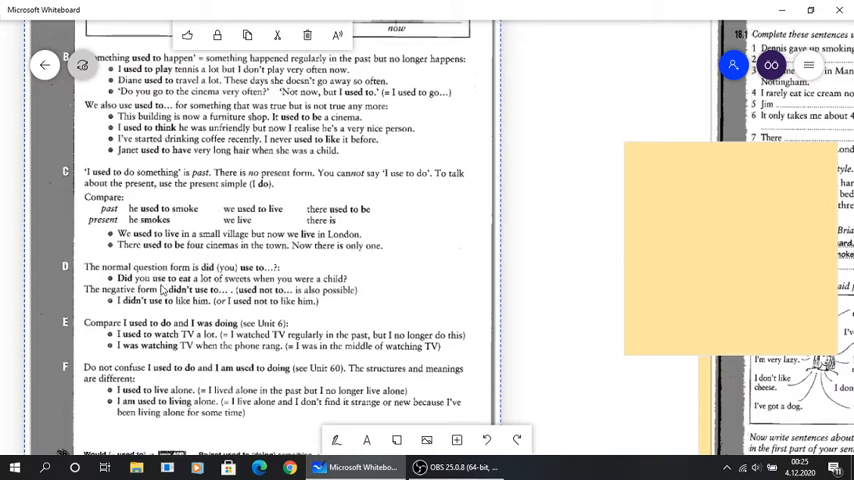
mouse_move(164, 292)
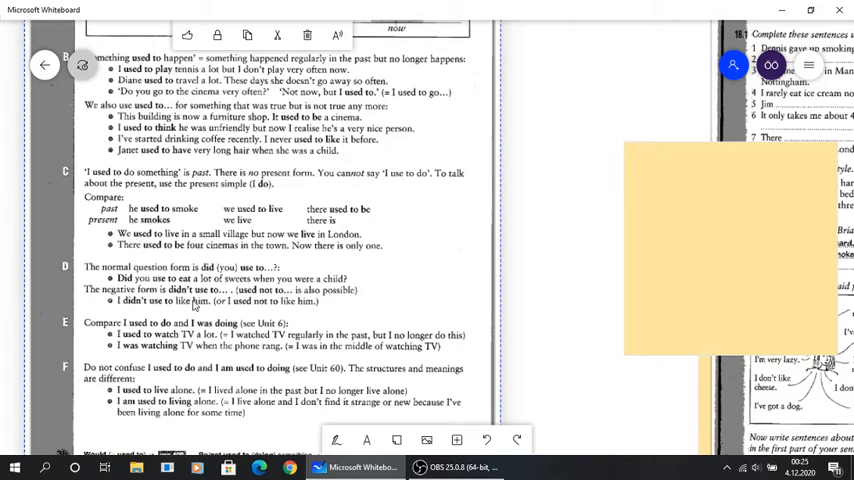
mouse_move(276, 312)
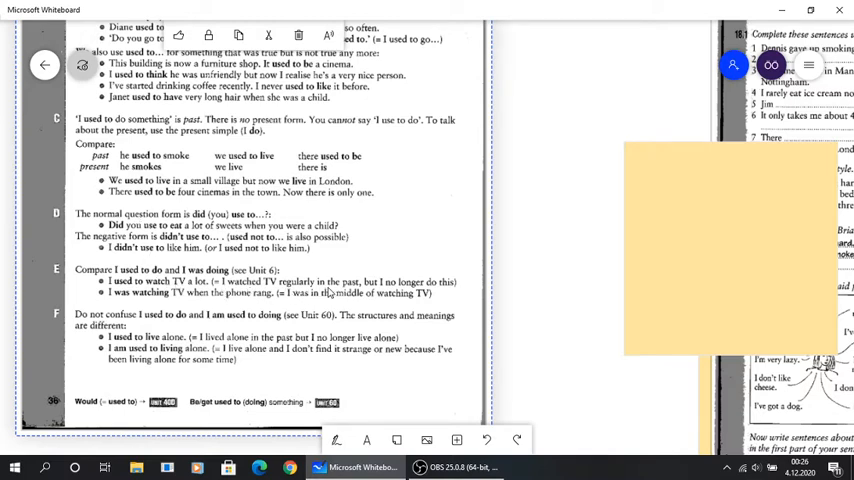
mouse_move(350, 288)
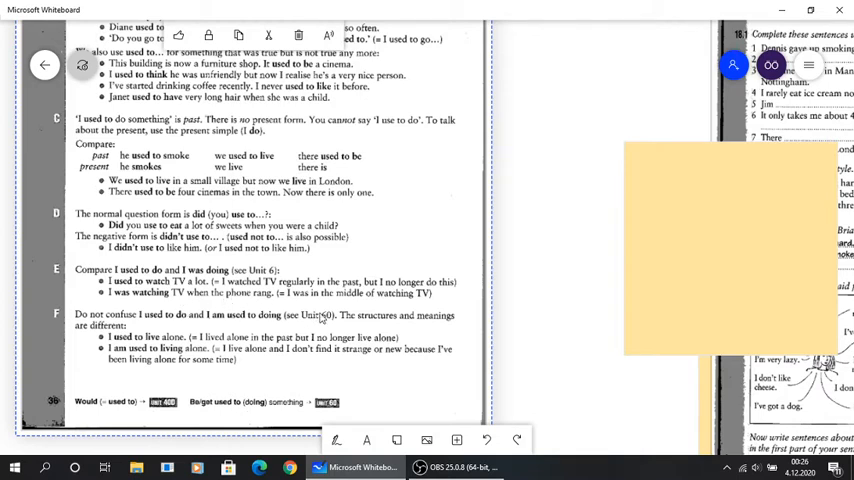
mouse_move(460, 306)
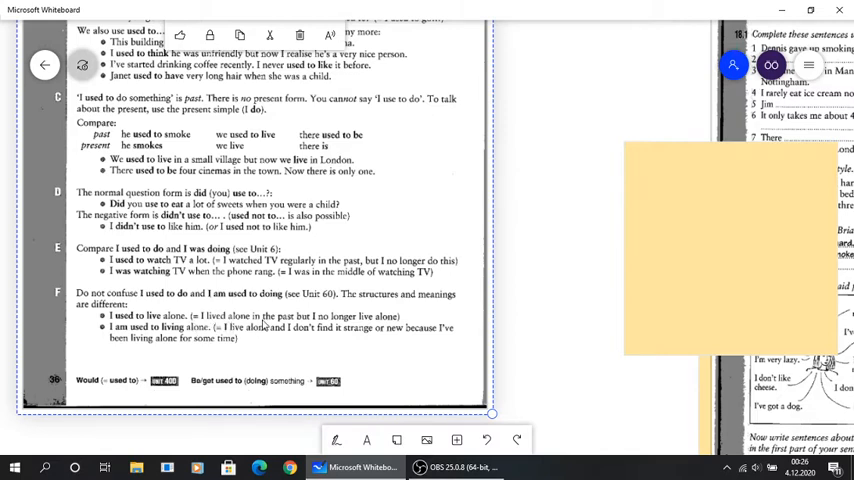
mouse_move(404, 328)
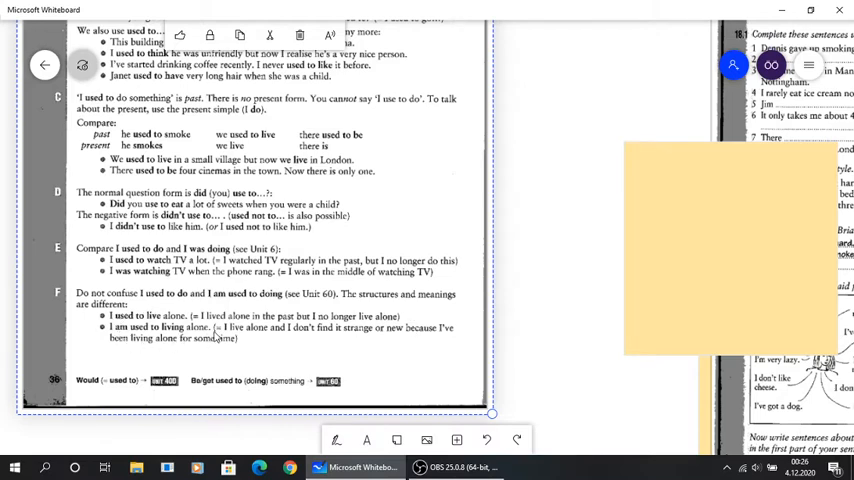
mouse_move(298, 340)
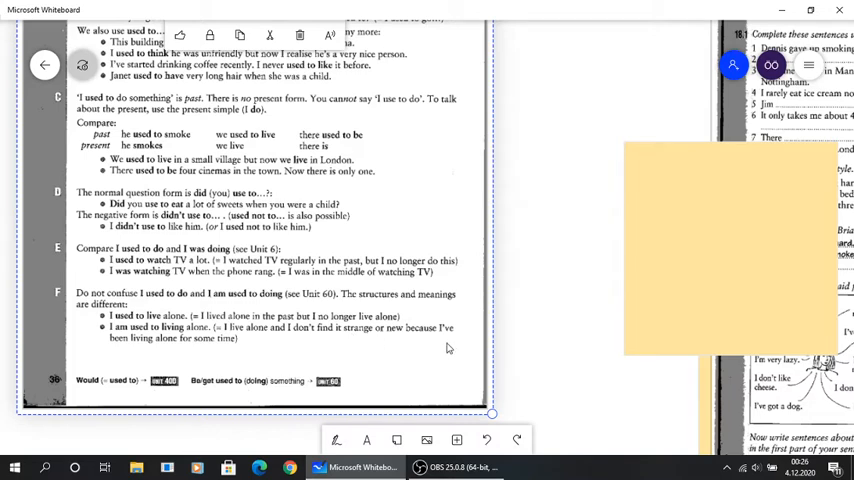
mouse_move(204, 352)
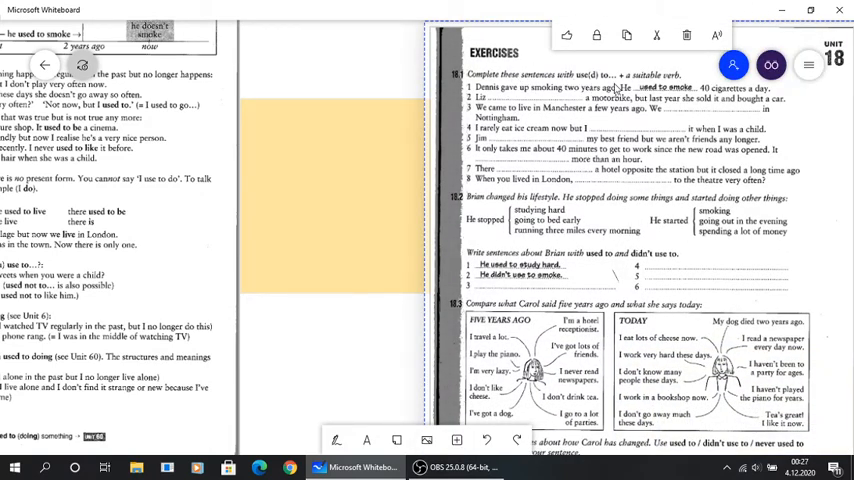
mouse_move(668, 136)
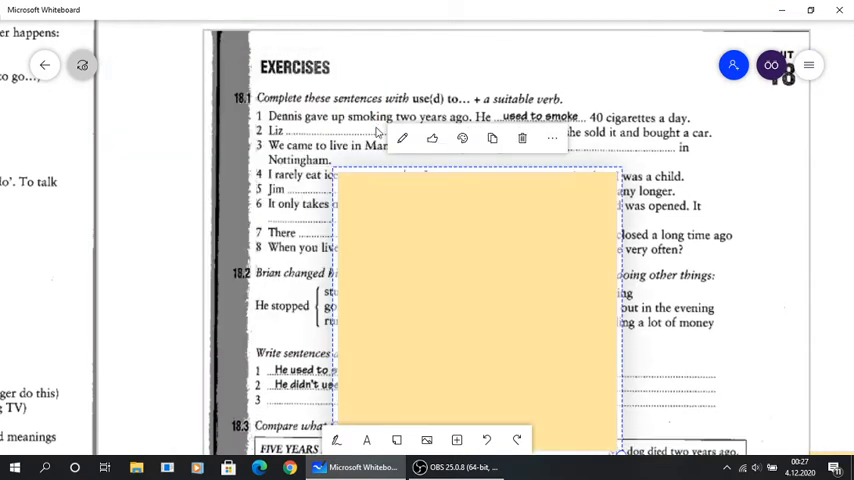
mouse_move(524, 238)
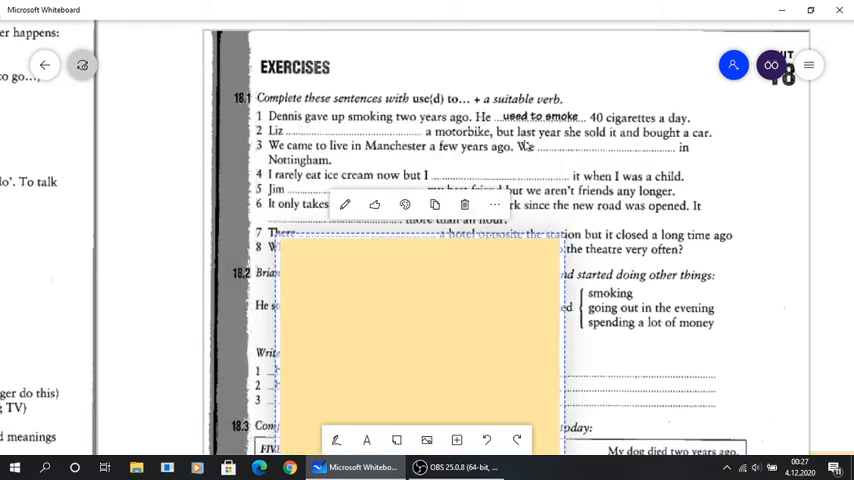
mouse_move(664, 144)
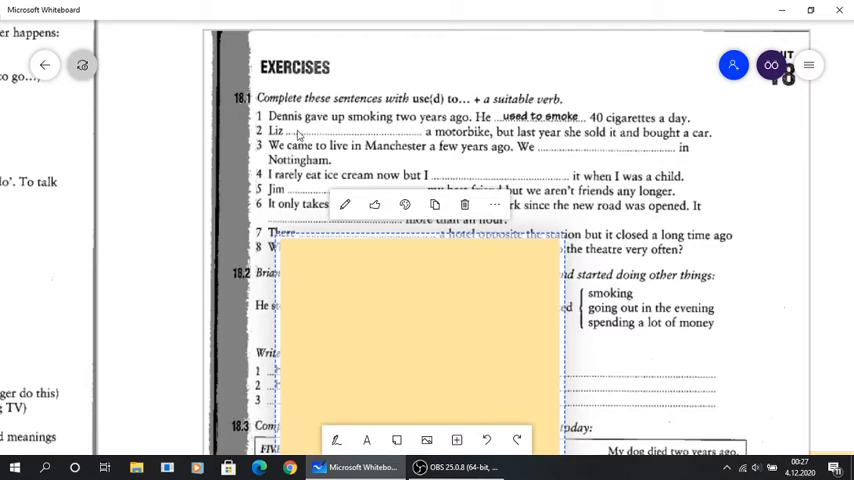
mouse_move(312, 284)
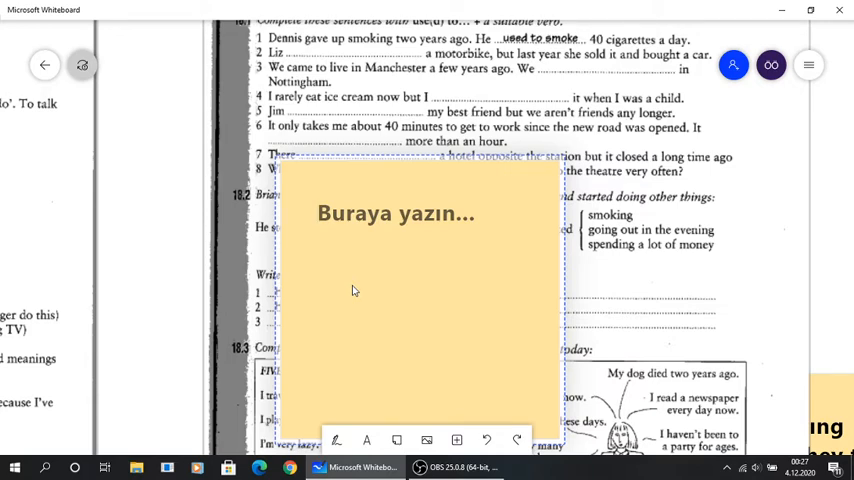
Write answer '2.USED TO HAVE' on the yellow sticky note.
left_click(320, 212)
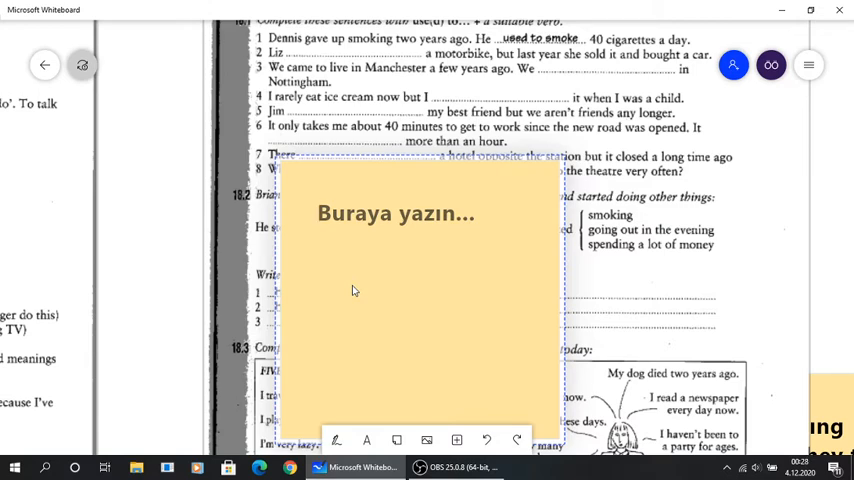
type("2.U")
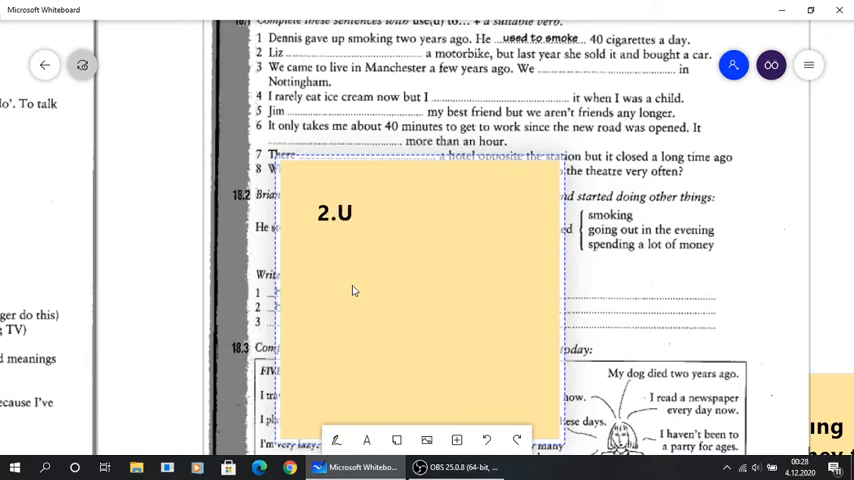
type("SED TO")
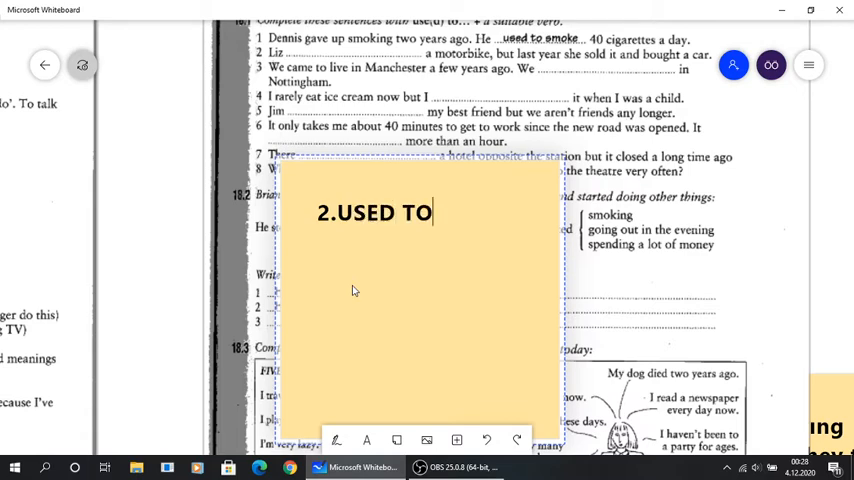
type("H")
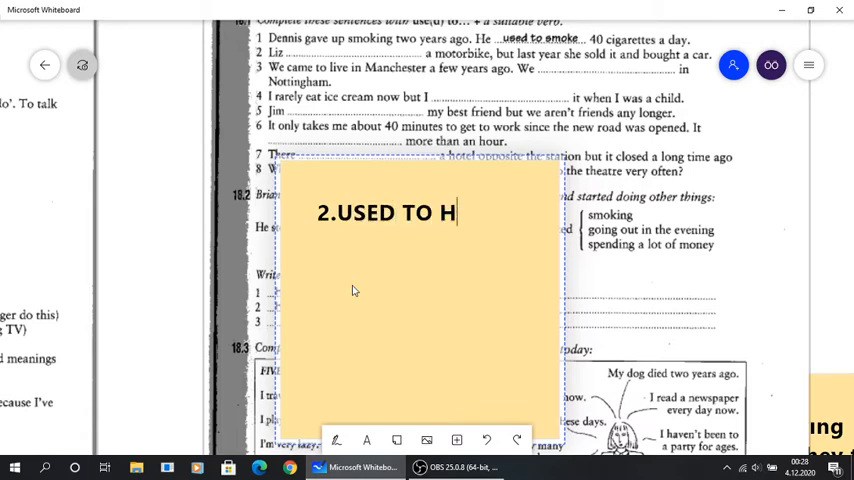
type("AVE")
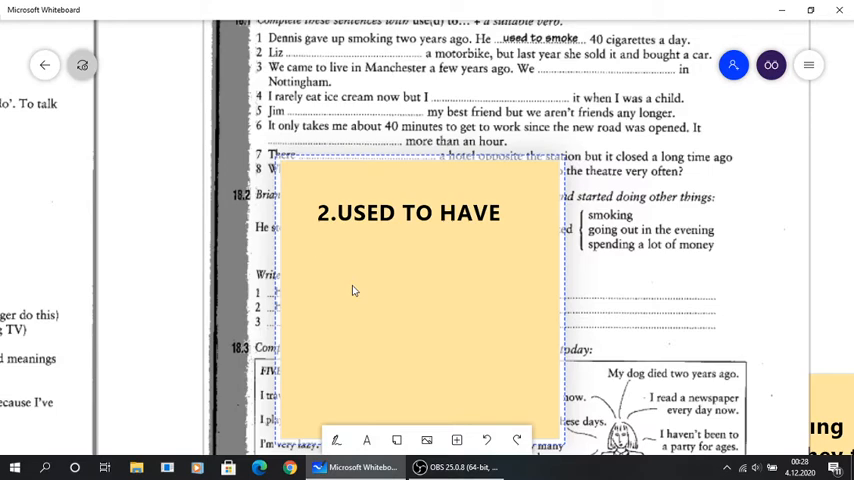
Add '3.USED TO LIVE' on a new line and begin line '4.'.
left_click(318, 240)
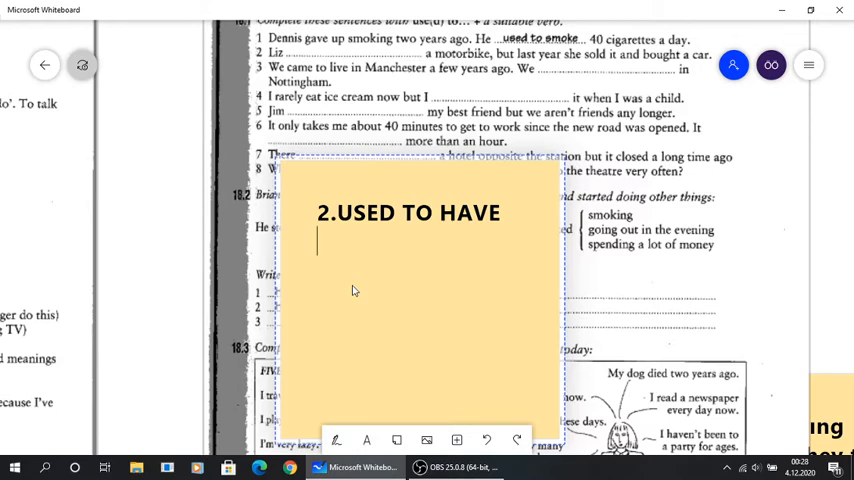
type("3i")
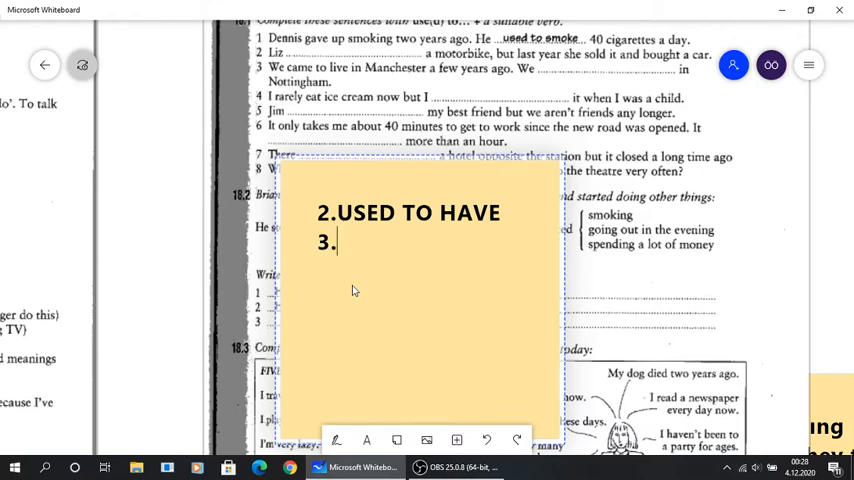
type("USED TO LI")
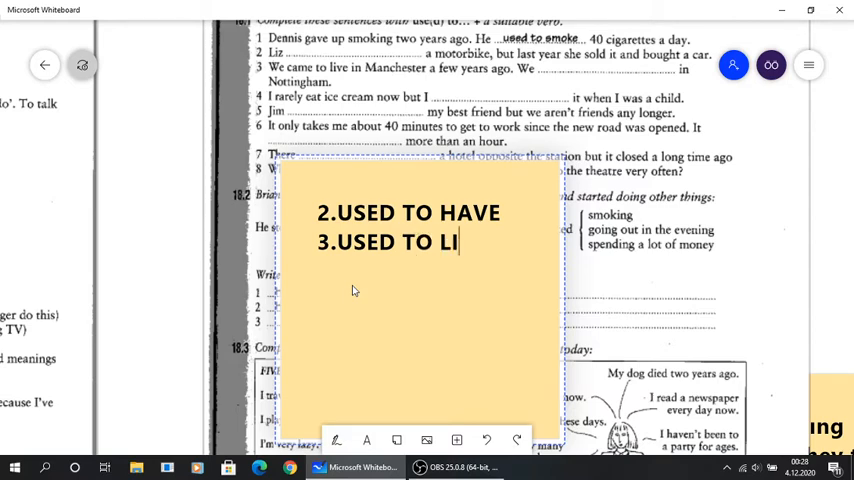
type("VE")
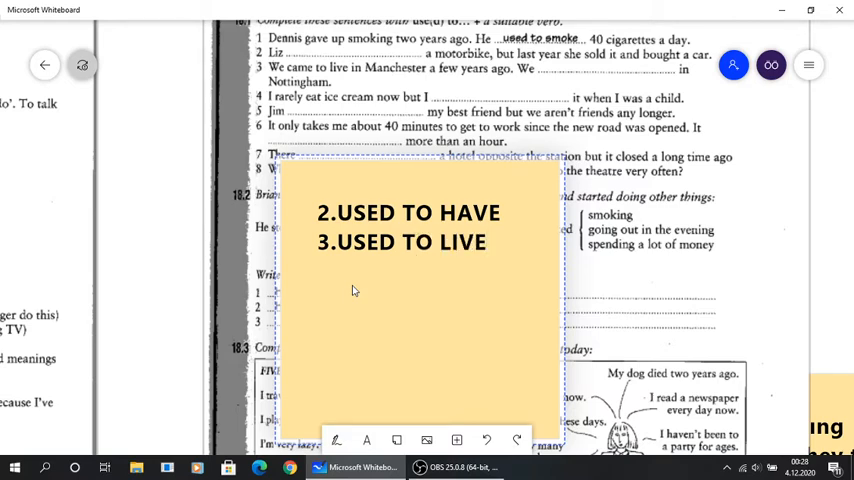
type("4")
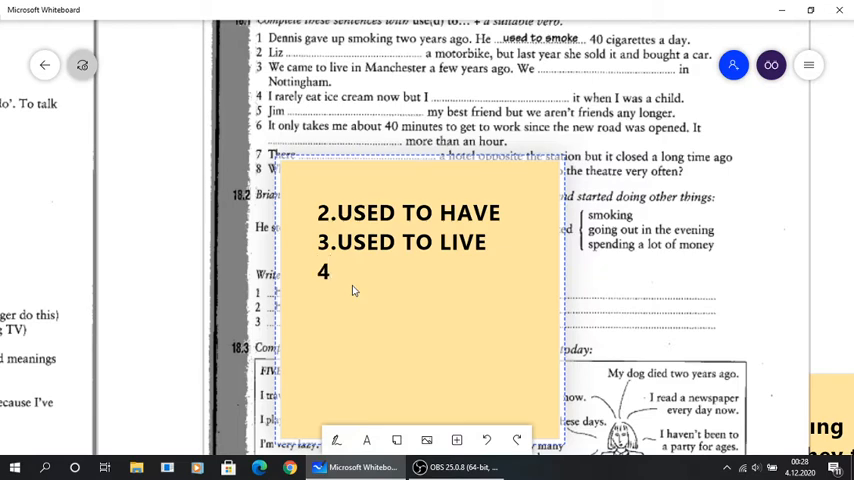
type(".")
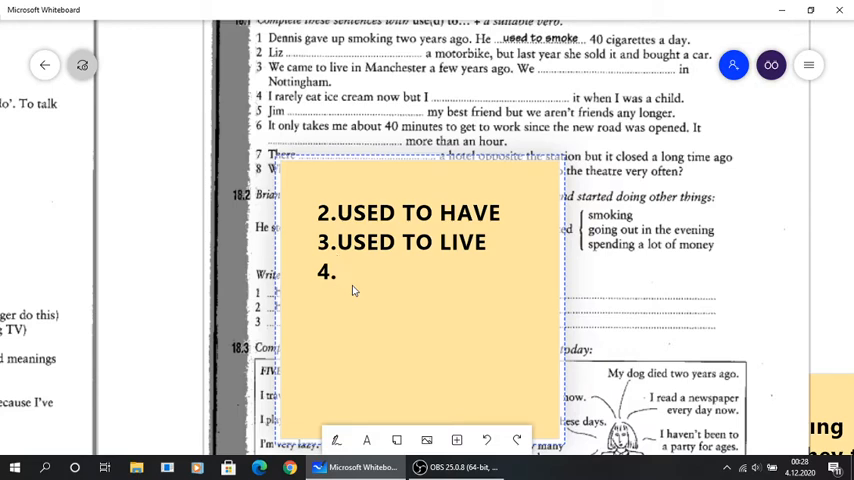
Finish '4. USED TO EAT' and add '5. USED TO BE' on the sticky note.
type("USED")
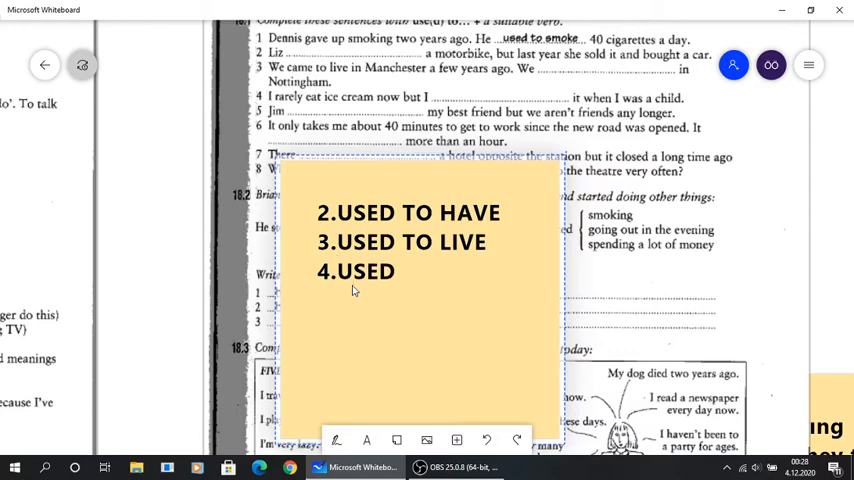
type("TO E")
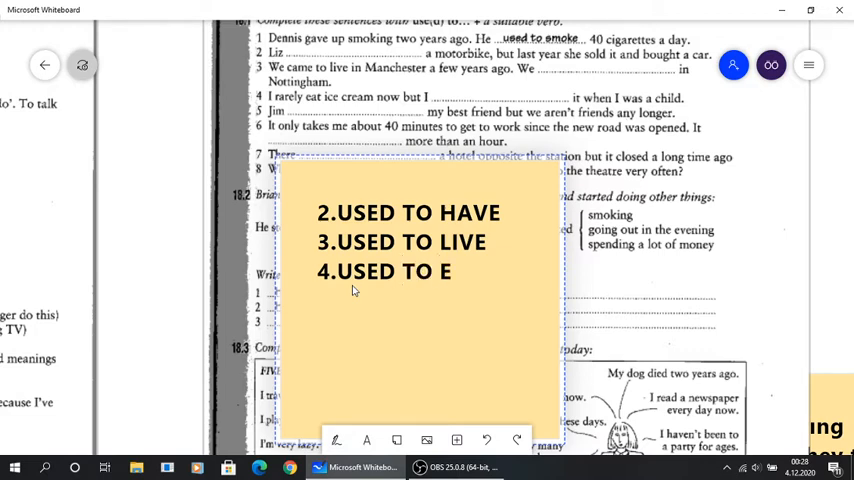
type("AT")
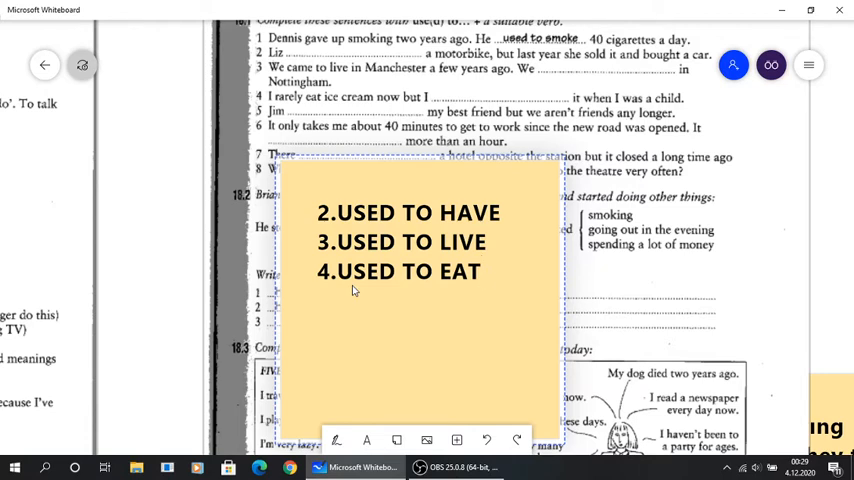
type("5.")
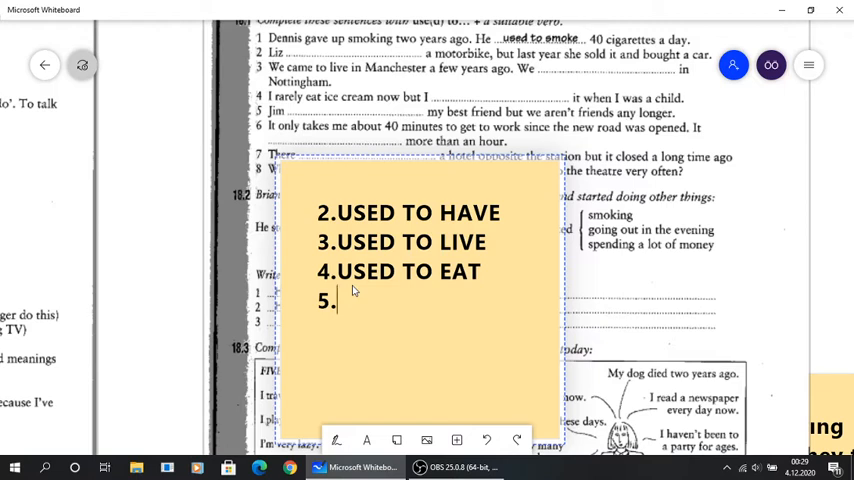
type("USED")
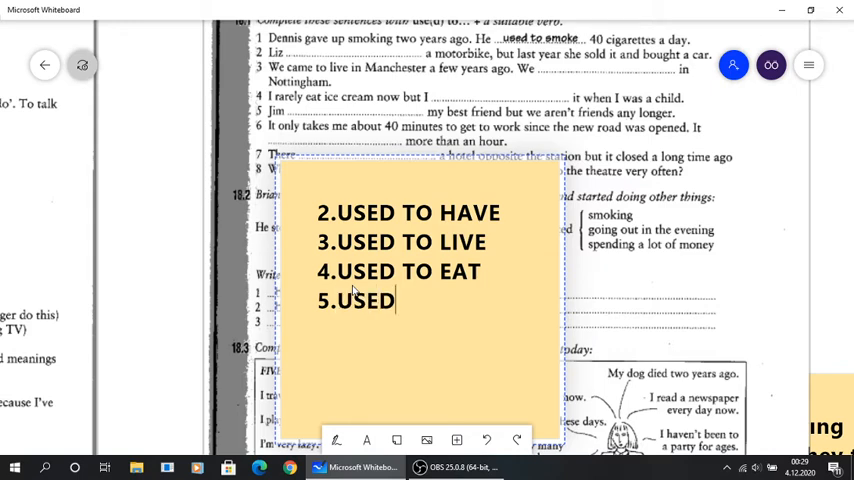
type("TO BE")
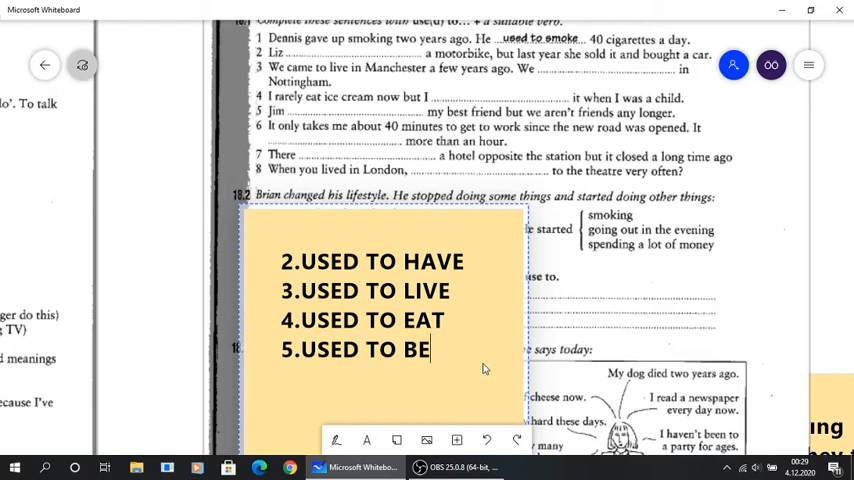
Add '6. USED TO TAKE' and '7. USED TO BE' to the sticky note.
type("6")
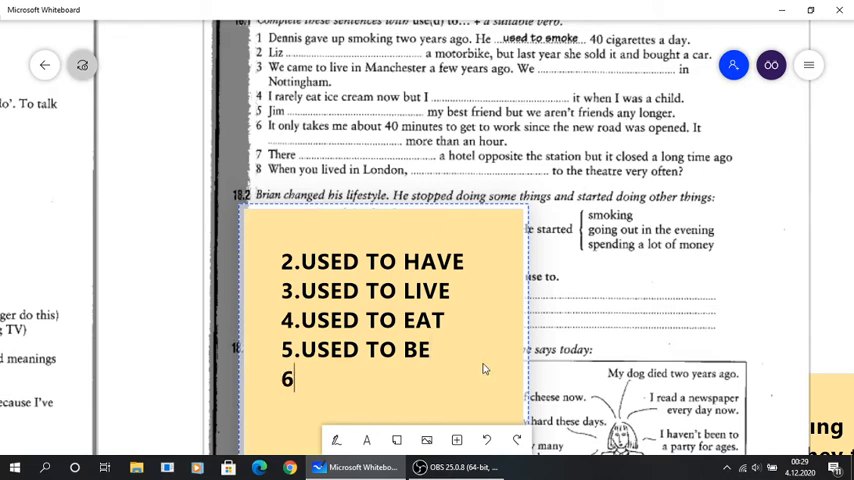
type("USED TO")
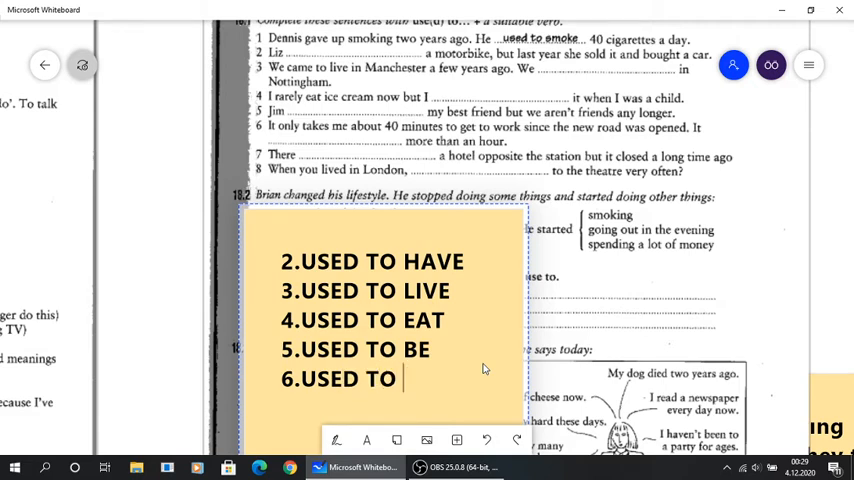
type("TA")
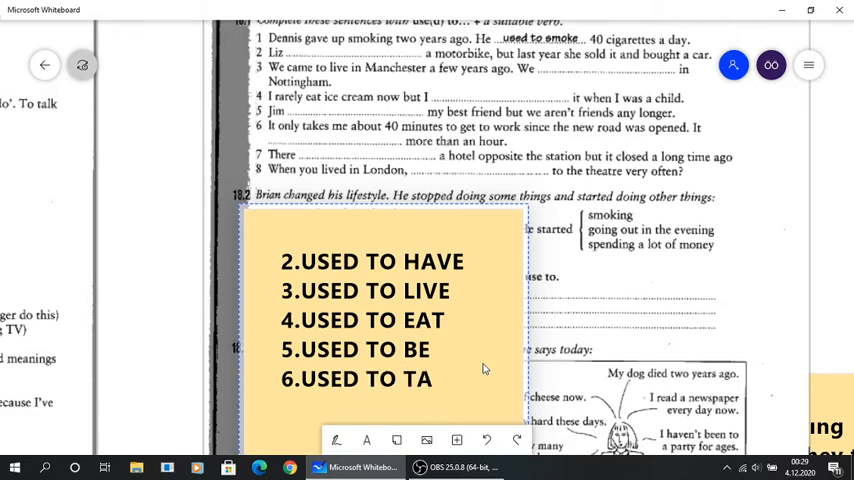
type("KE")
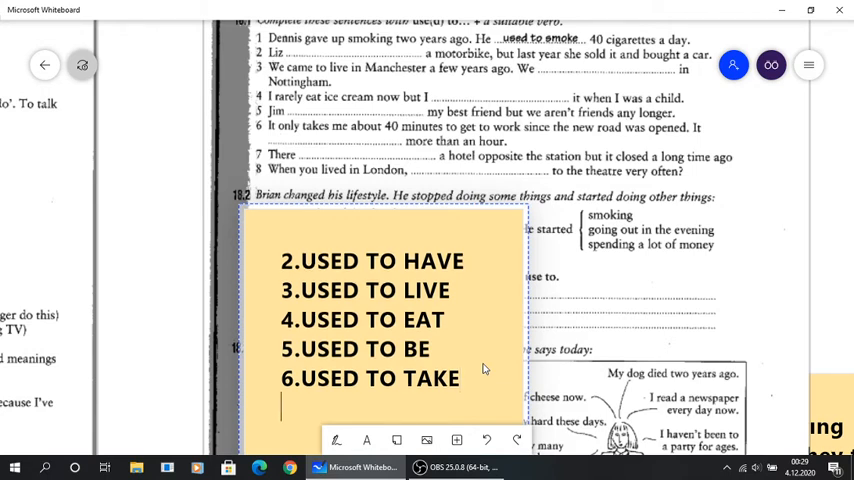
type("7.")
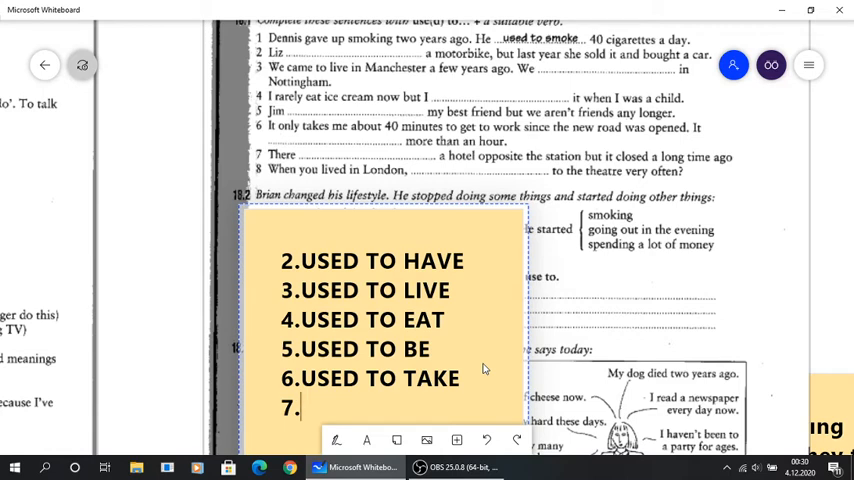
type("USED TO")
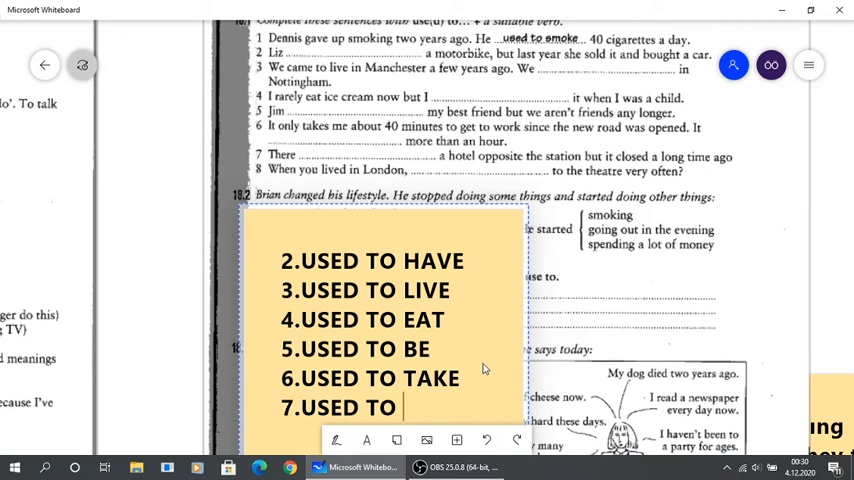
type("BE")
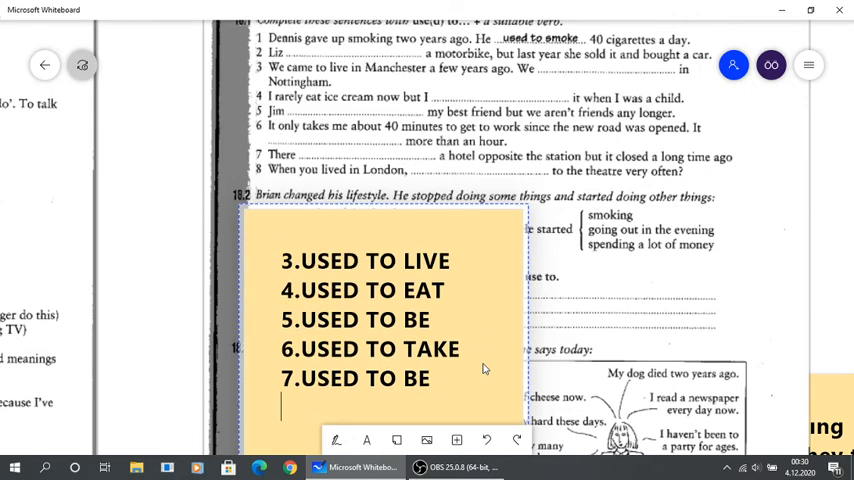
Add '8. DID YOU USE TO GO' to the sticky note.
type("8.")
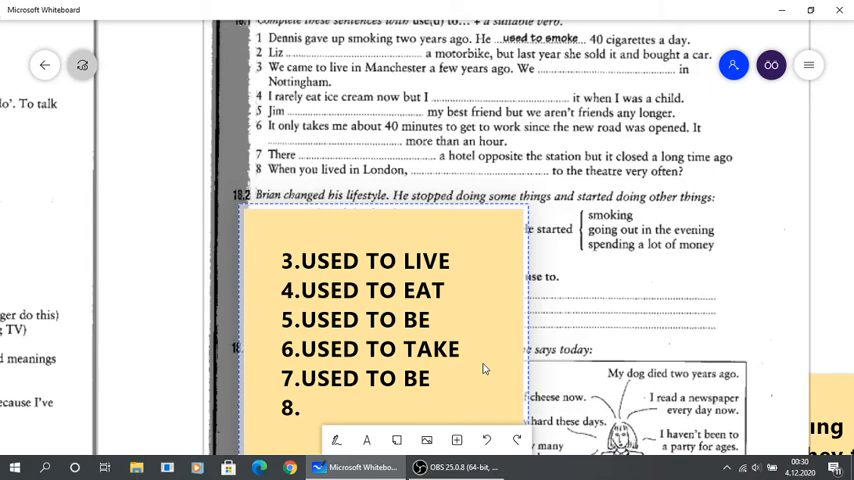
type("DID")
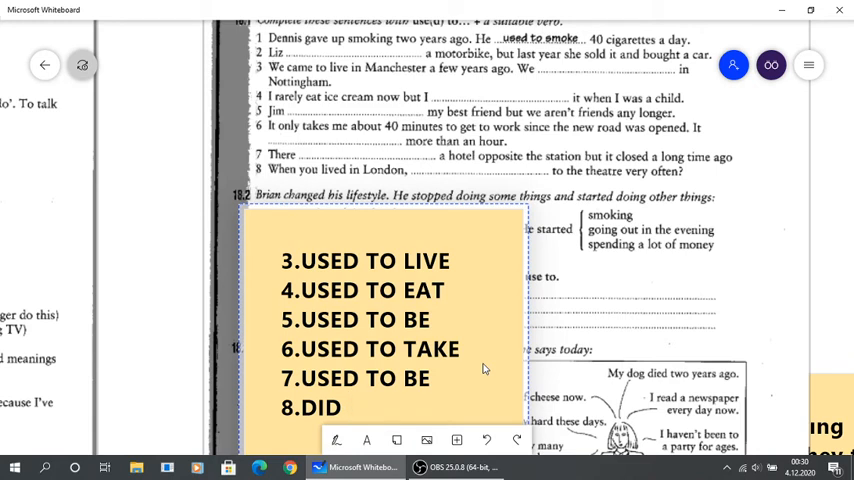
type("YOU")
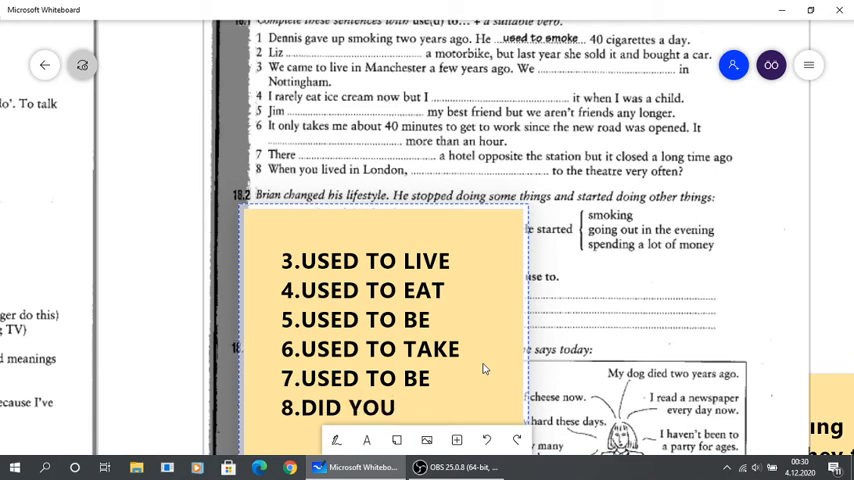
type("USE")
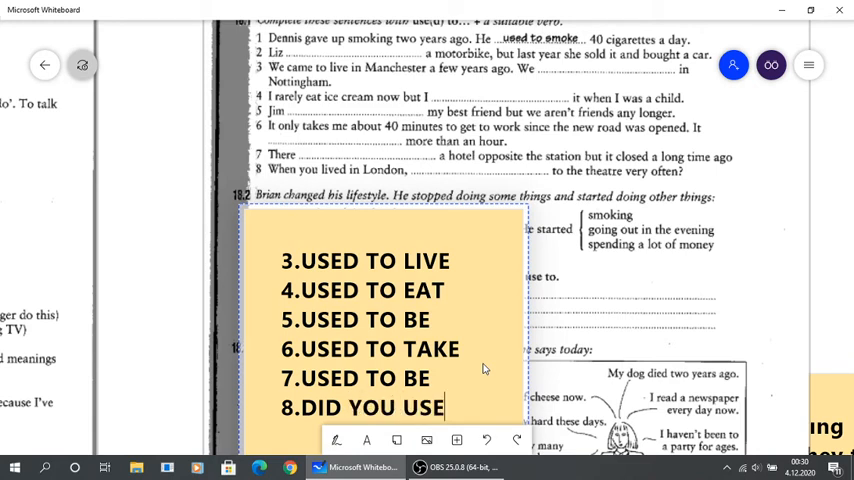
type("TO")
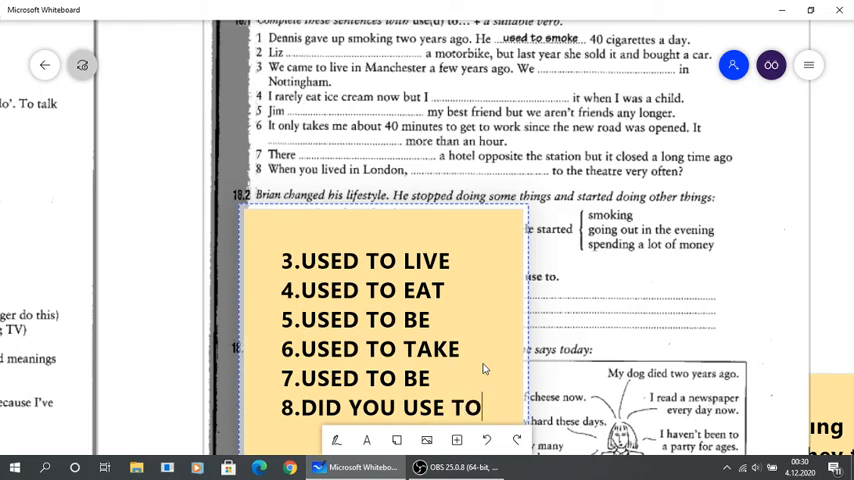
type("GO")
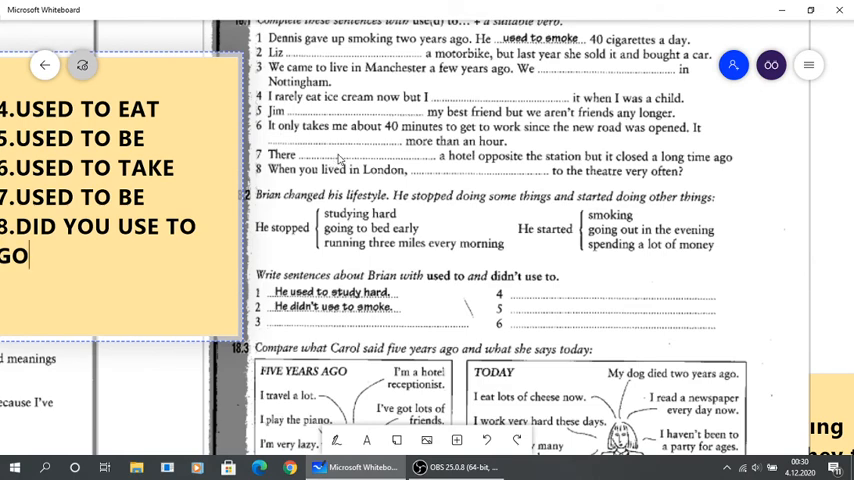
mouse_move(488, 264)
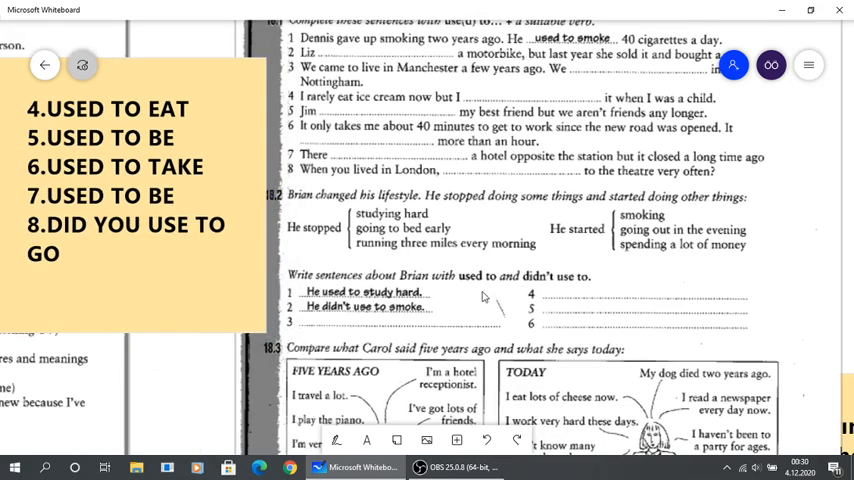
Scroll the board down to bring exercise 18.3 about Carol into view.
scroll("down", 3)
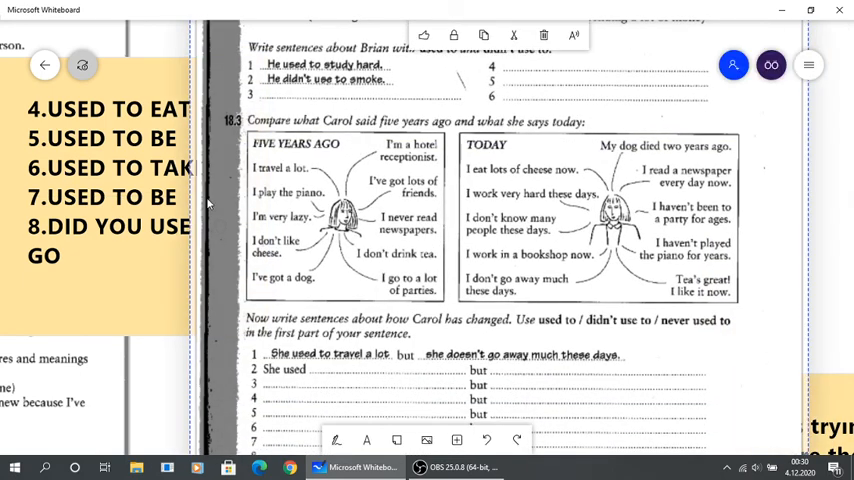
mouse_move(450, 164)
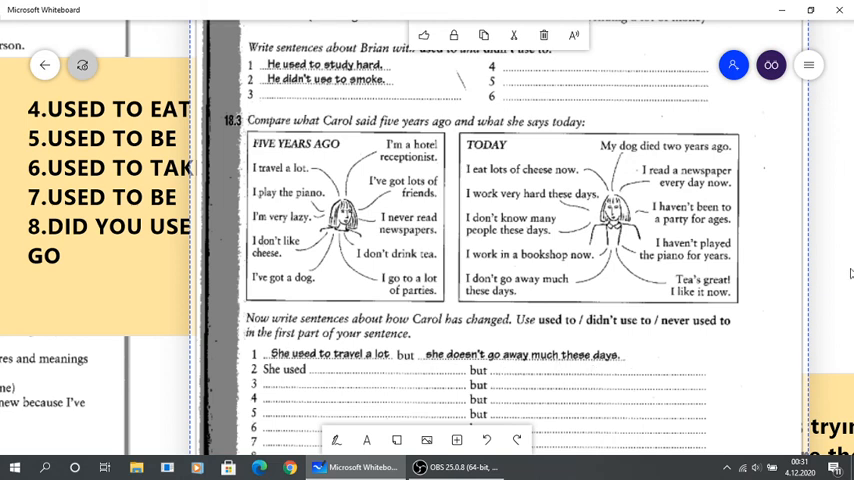
mouse_move(252, 210)
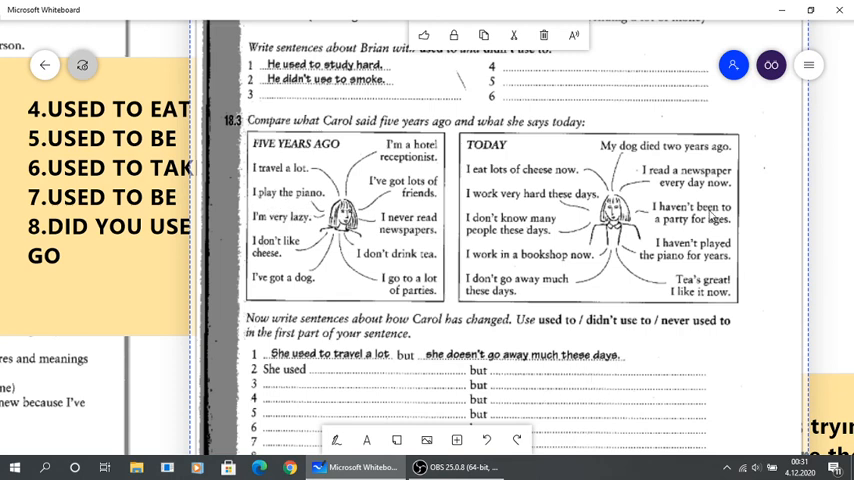
scroll("down", 3)
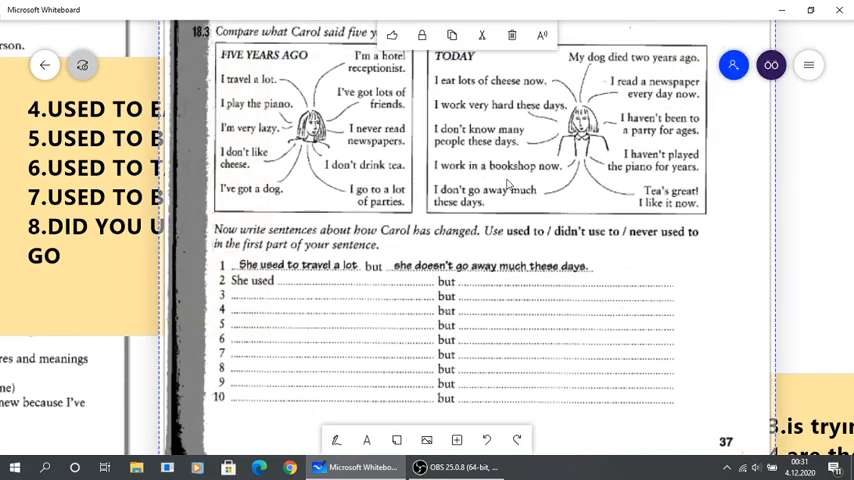